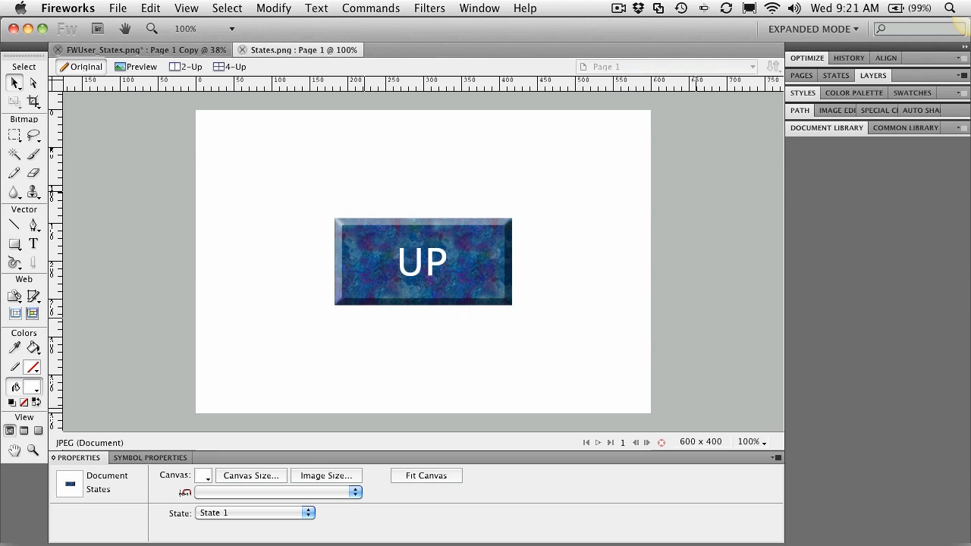
pyautogui.moveTo(303, 186)
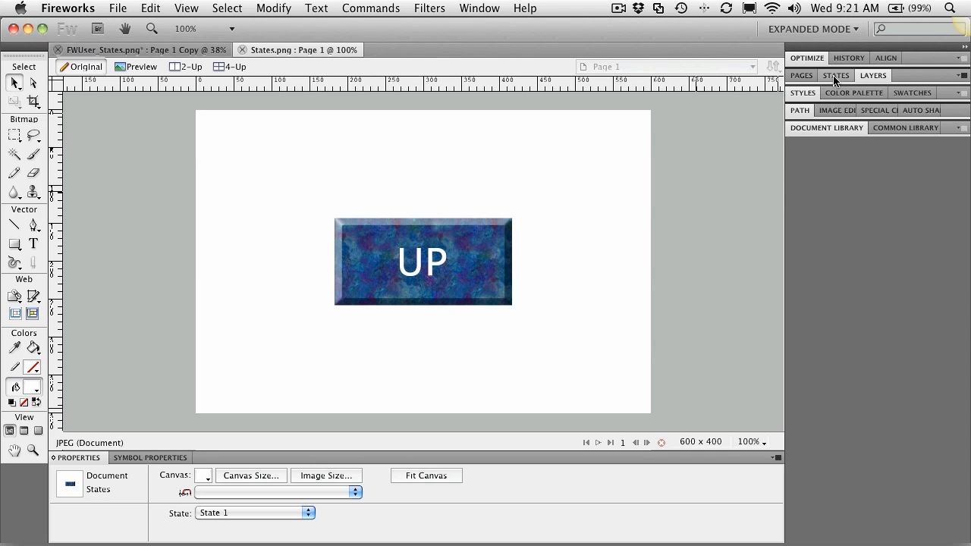
# Step: Expand the States panel, which lists only State 1 for the UP button document
pyautogui.click(836, 75)
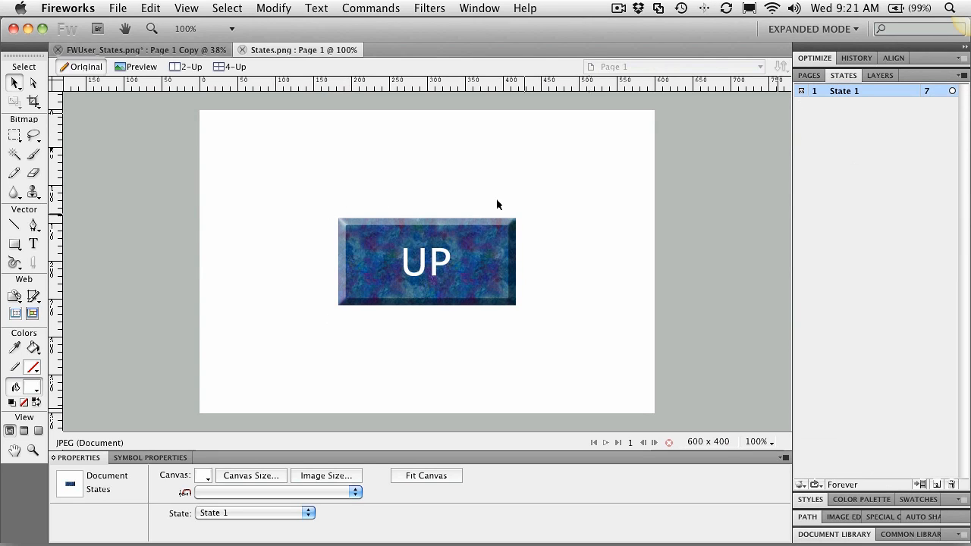
pyautogui.moveTo(835, 90)
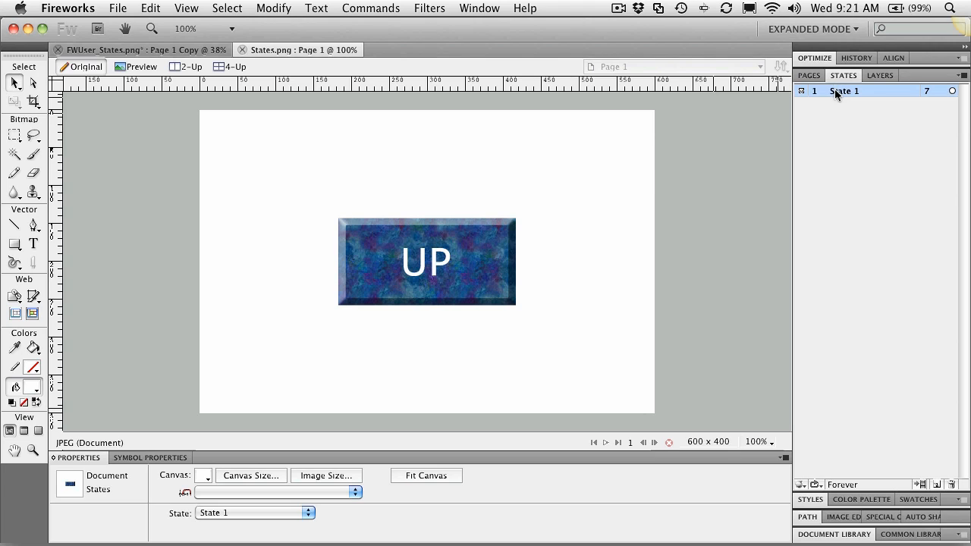
# Step: Select State 1 and show the States panel menu with Add, Duplicate and Delete State
pyautogui.click(427, 262)
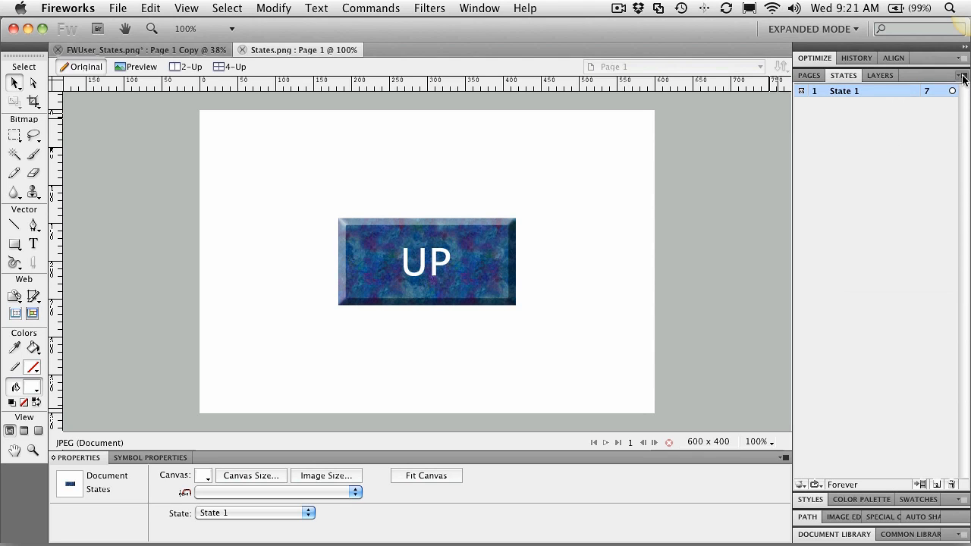
pyautogui.click(962, 79)
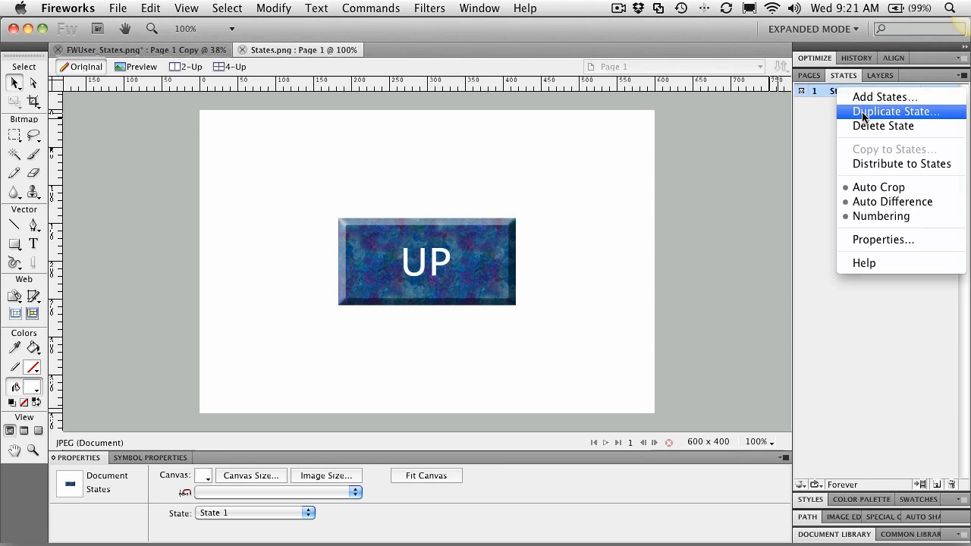
# Step: Duplicate State 1 after the current state to create State 2
pyautogui.click(895, 112)
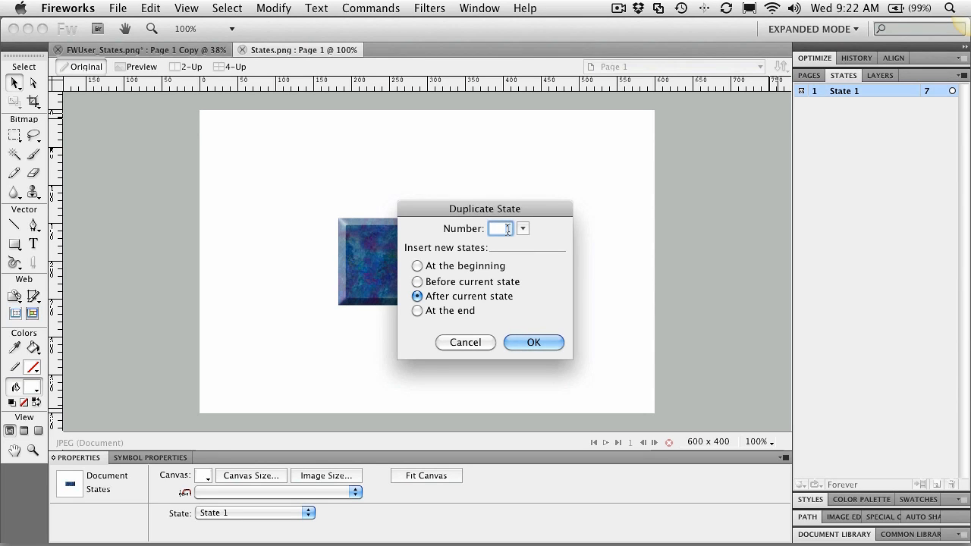
pyautogui.click(533, 341)
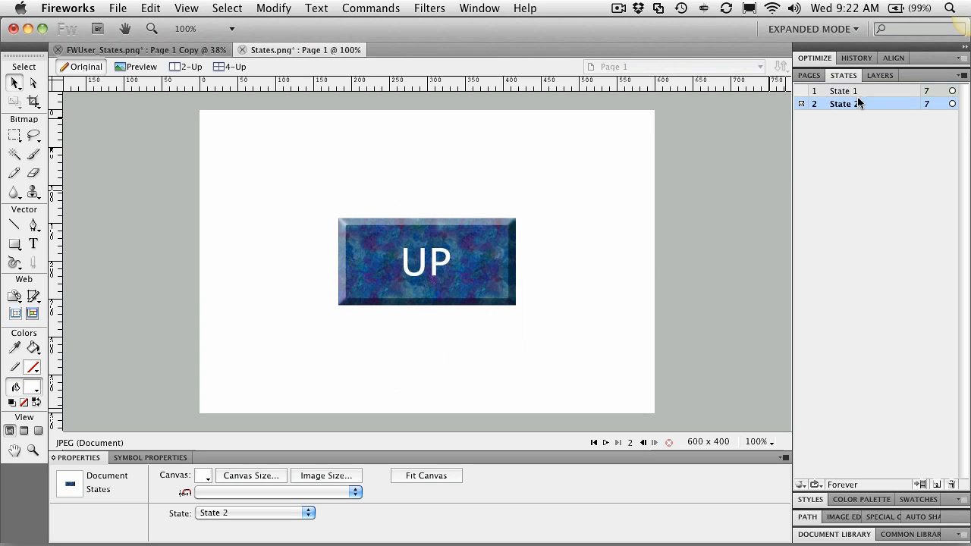
# Step: Rename State 1 to 'Up' and State 2 to 'Down'
pyautogui.doubleClick(843, 90)
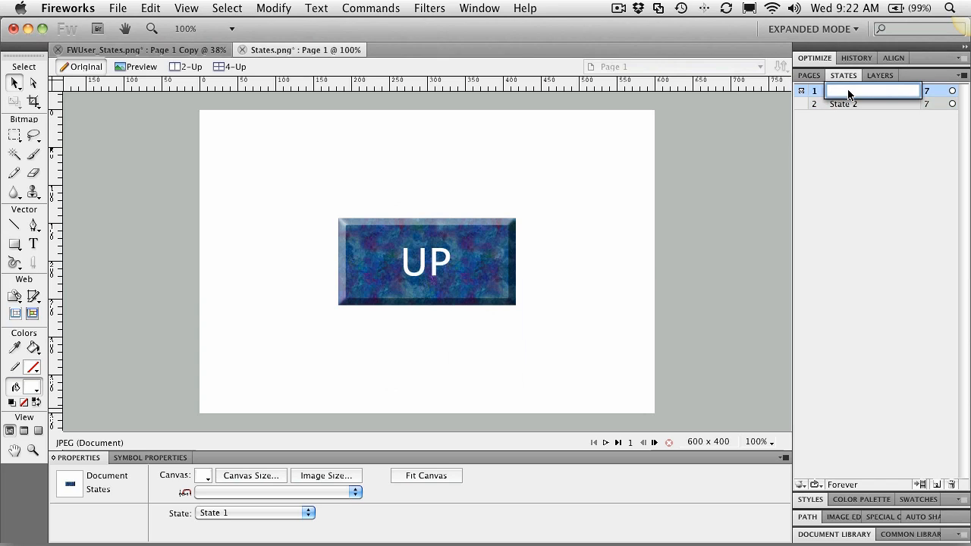
pyautogui.write('Up')
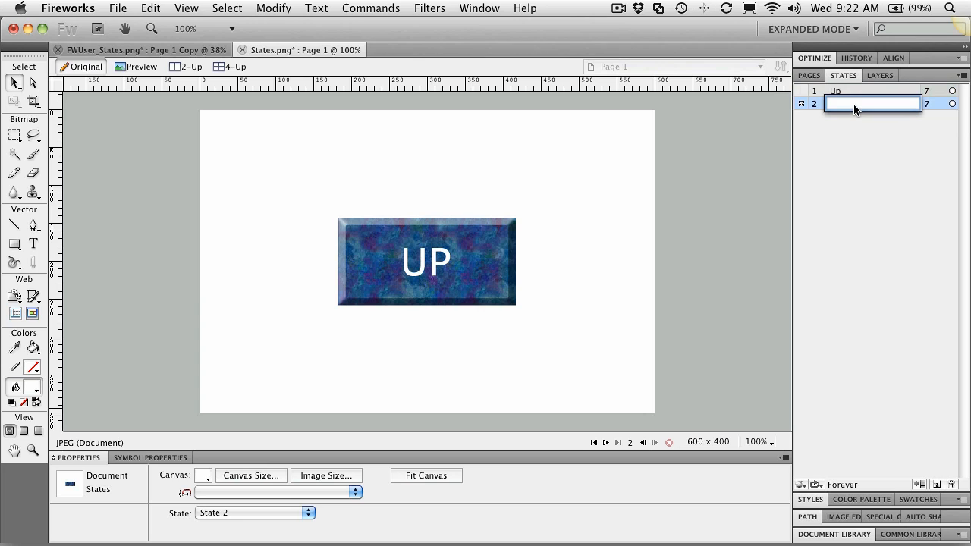
pyautogui.write('Down')
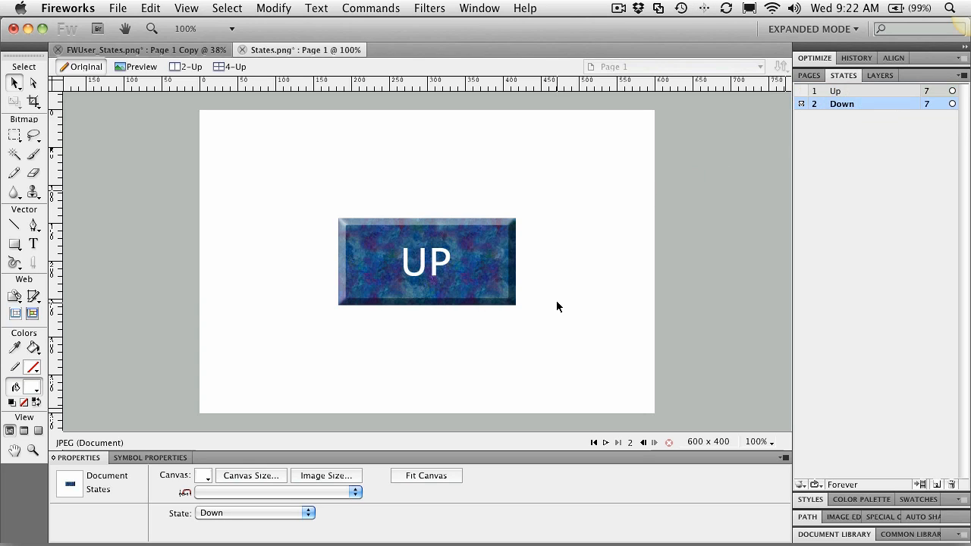
pyautogui.click(427, 262)
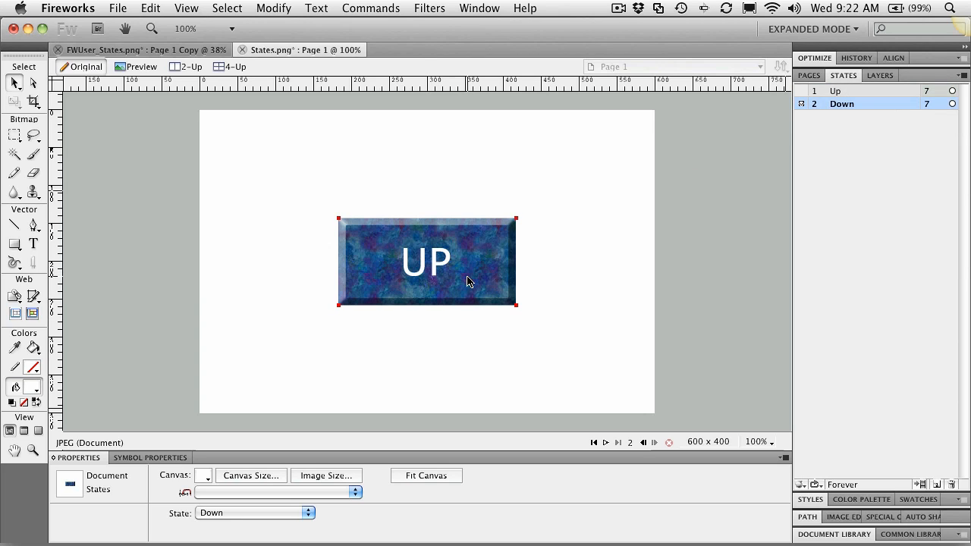
# Step: In the Down state, edit the button label text from UP to DOWN
pyautogui.click(95, 188)
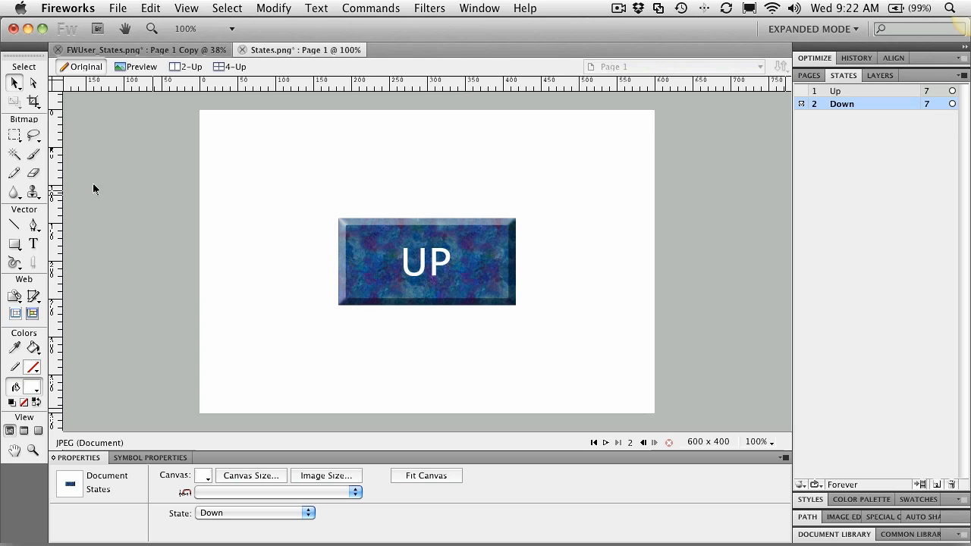
pyautogui.click(32, 243)
pyautogui.write('D')
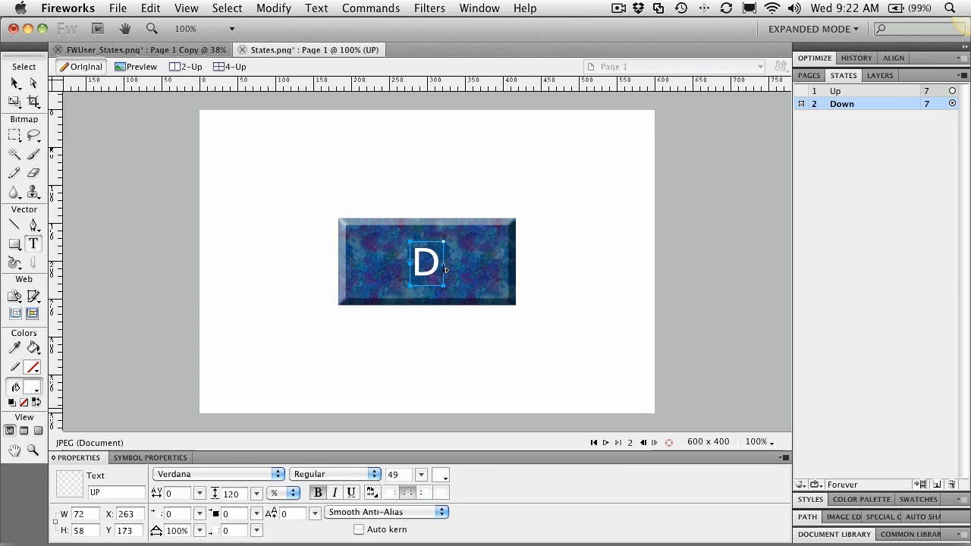
pyautogui.write('OWN')
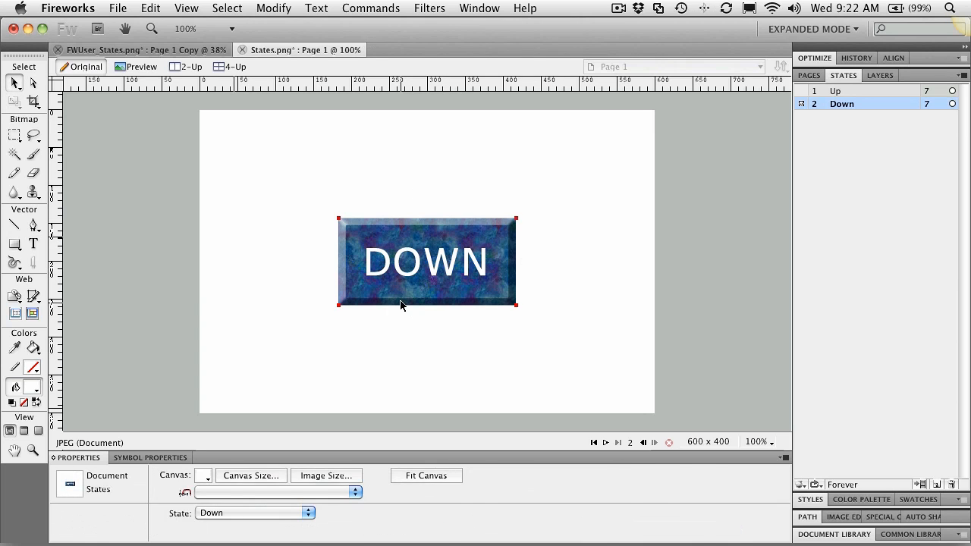
# Step: Add a Shadow and Glow > Drop Shadow filter to the rectangle, then select the Up state
pyautogui.click(427, 262)
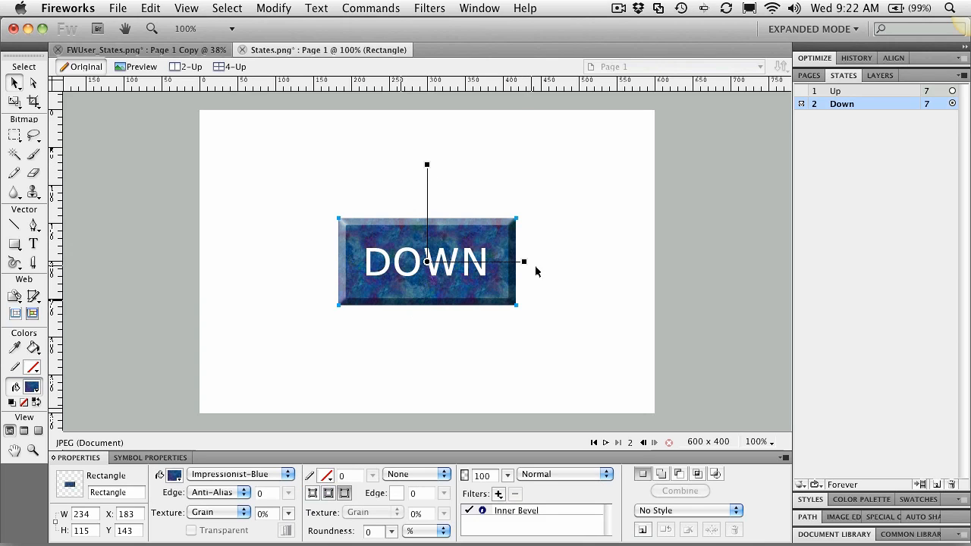
pyautogui.moveTo(505, 514)
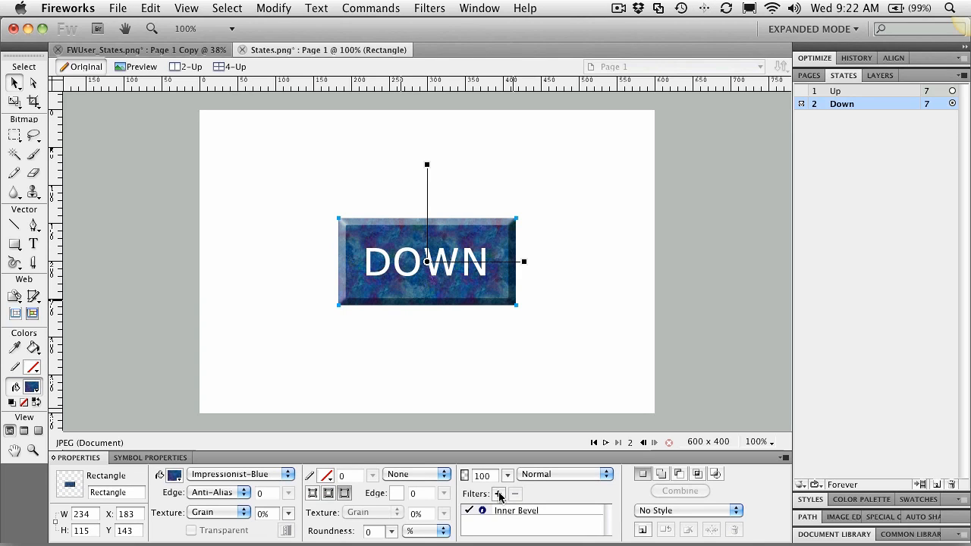
pyautogui.click(497, 494)
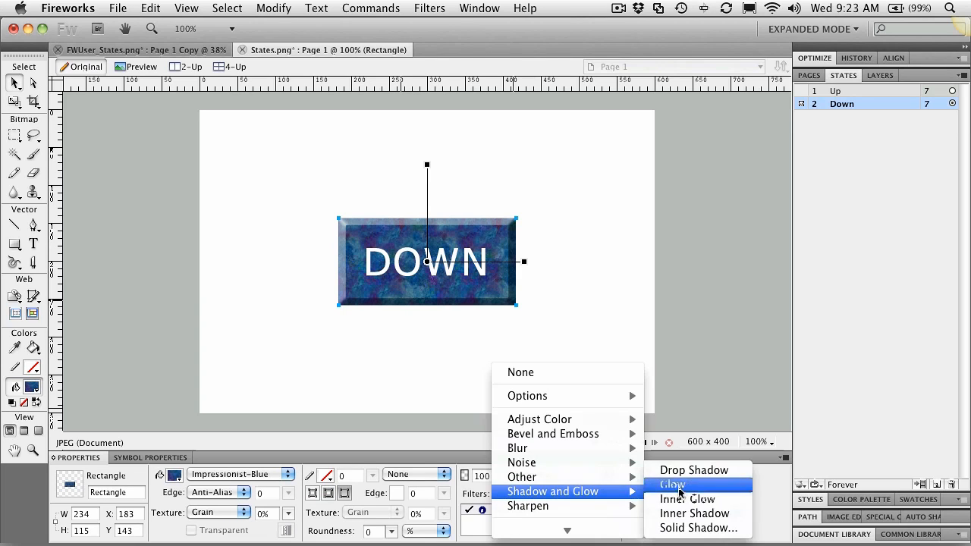
pyautogui.click(671, 484)
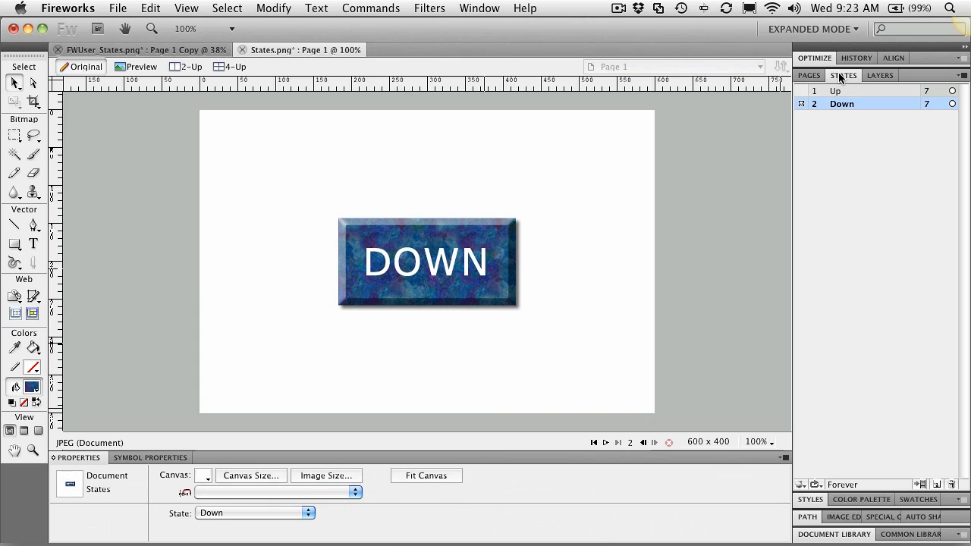
pyautogui.click(835, 91)
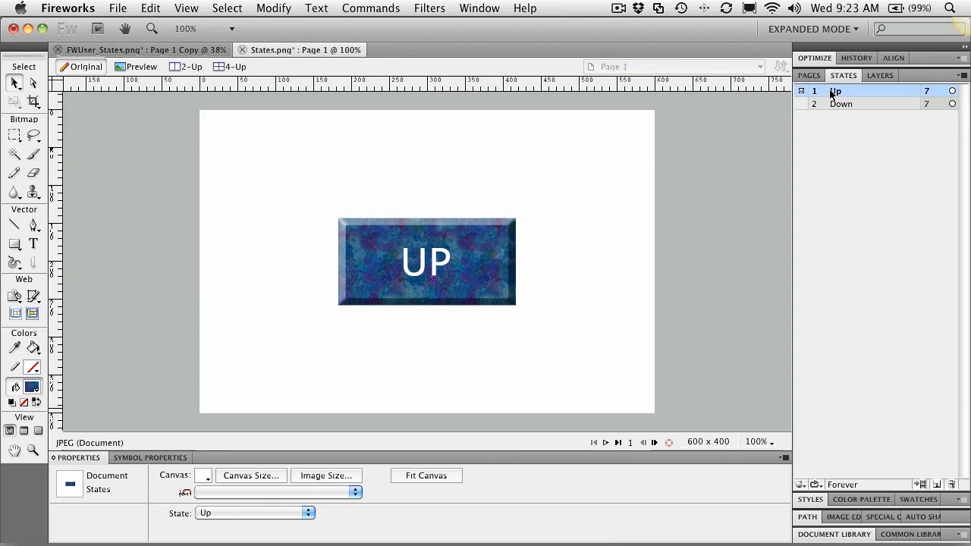